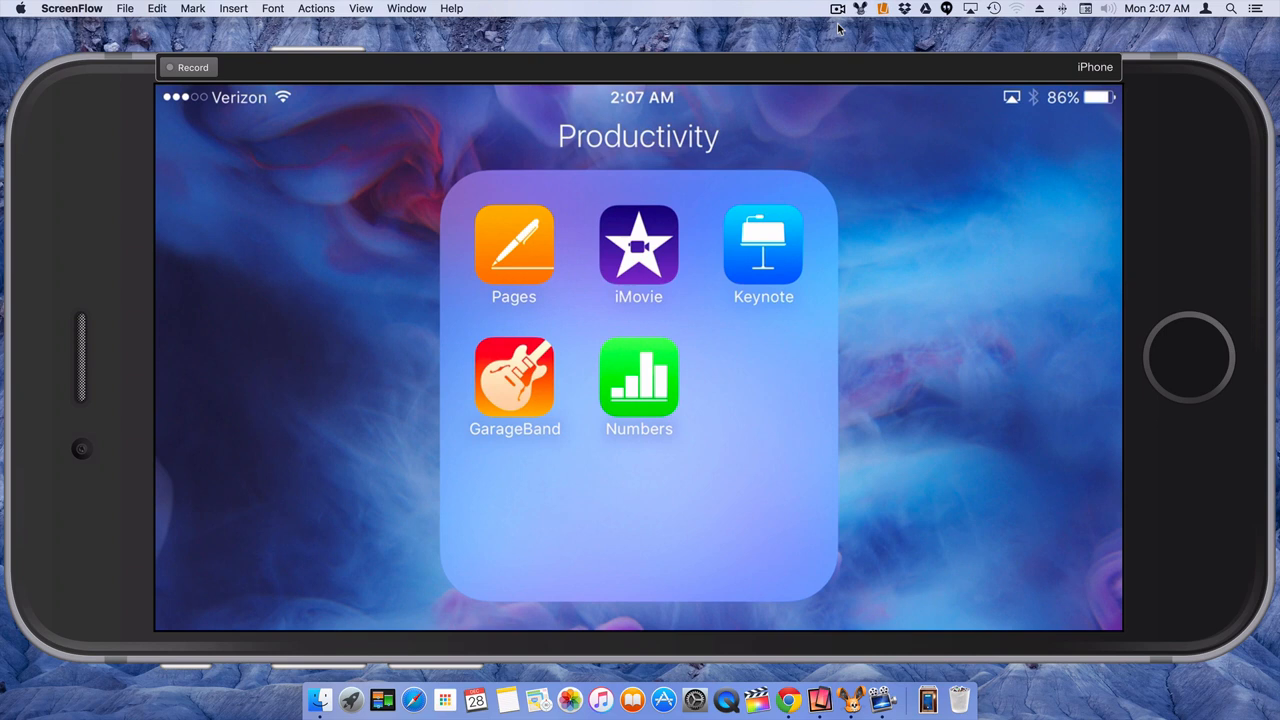
Launch GarageBand from the Productivity folder into an empty Tracks view
left_click(514, 376)
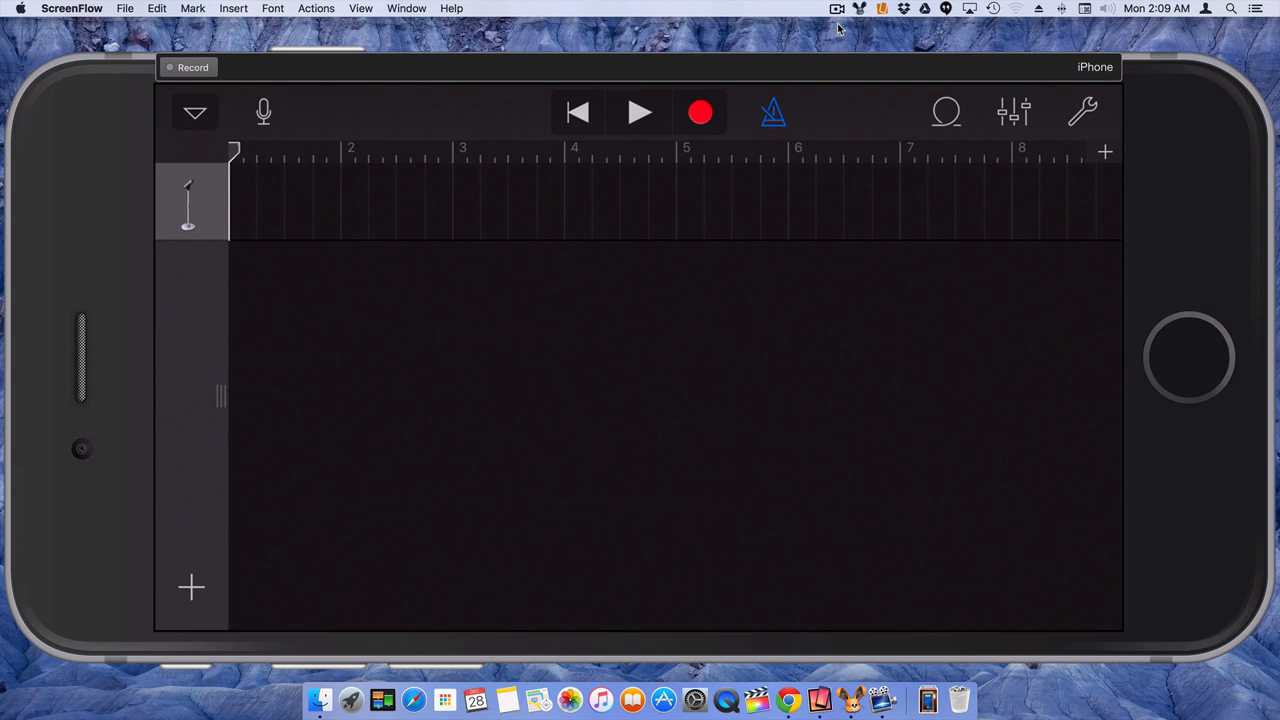
Bring up the Loop Browser on its Music section listing Albums, Artists, Genres, Playlists, Songs
left_click(944, 112)
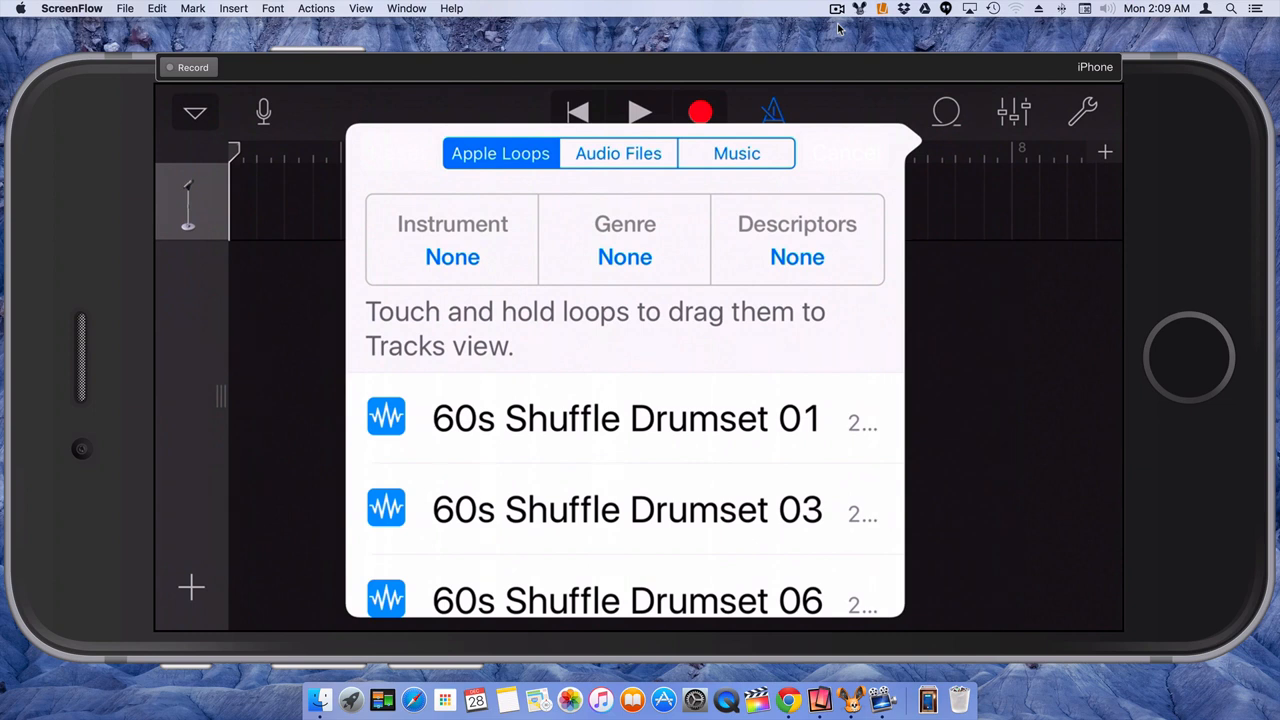
left_click(736, 152)
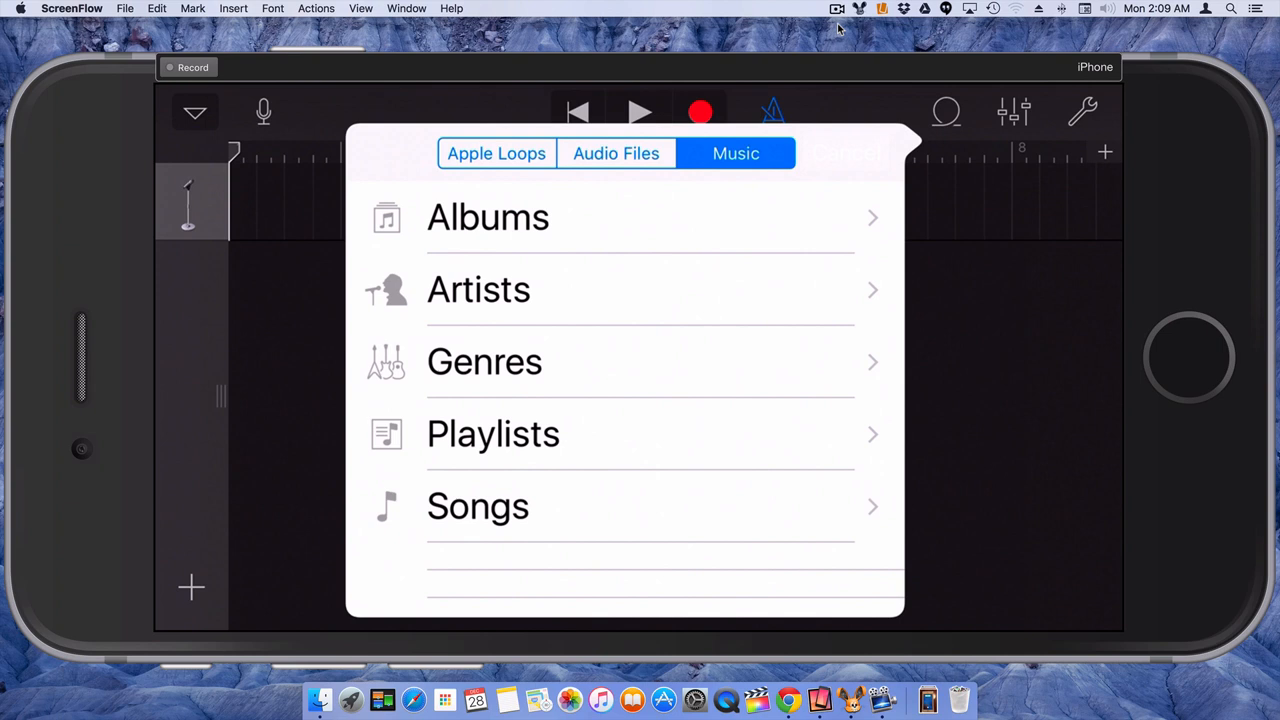
Browse Songs down to First of the Year (Equinox) and place it on the track
left_click(478, 506)
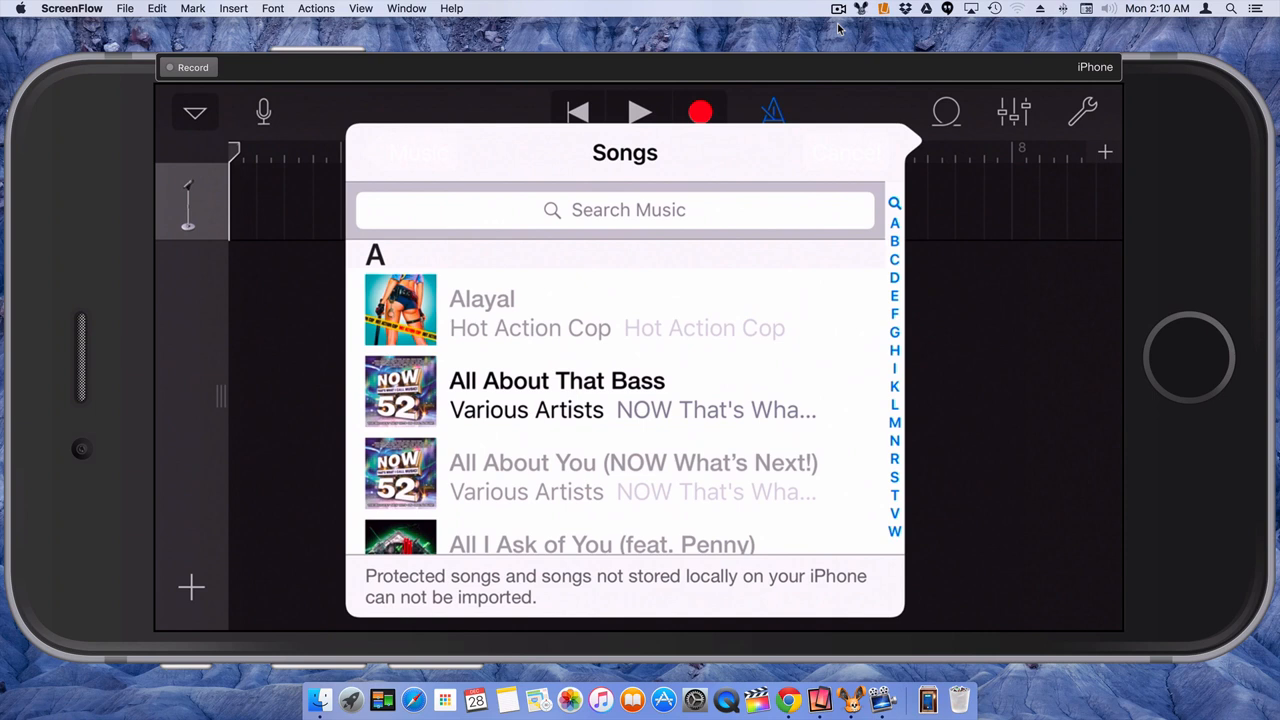
scroll("down", 3)
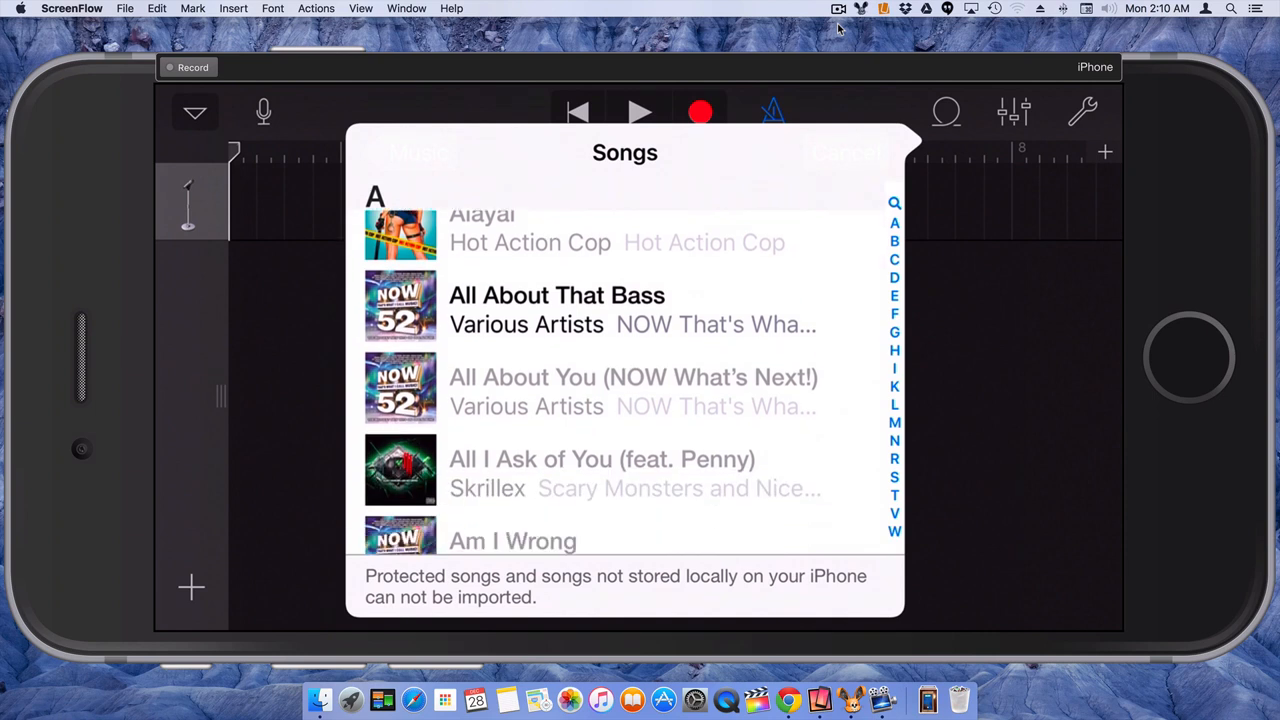
scroll("down", 3)
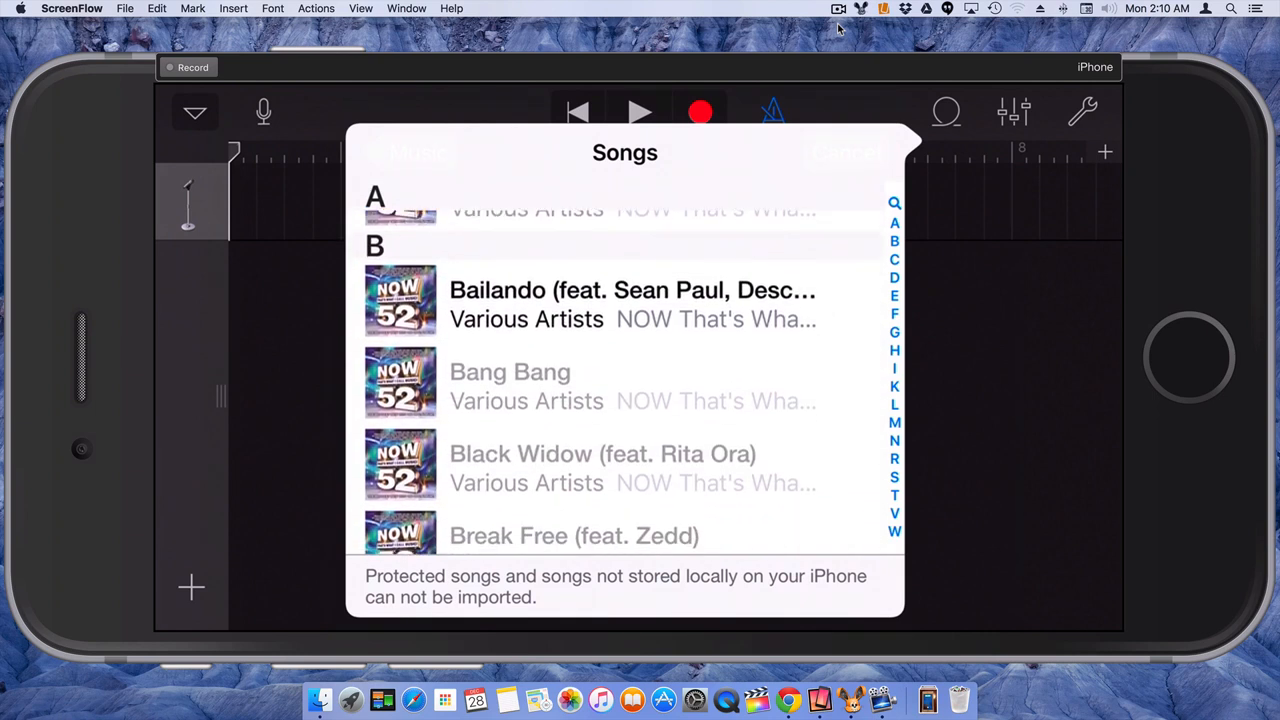
scroll("down", 3)
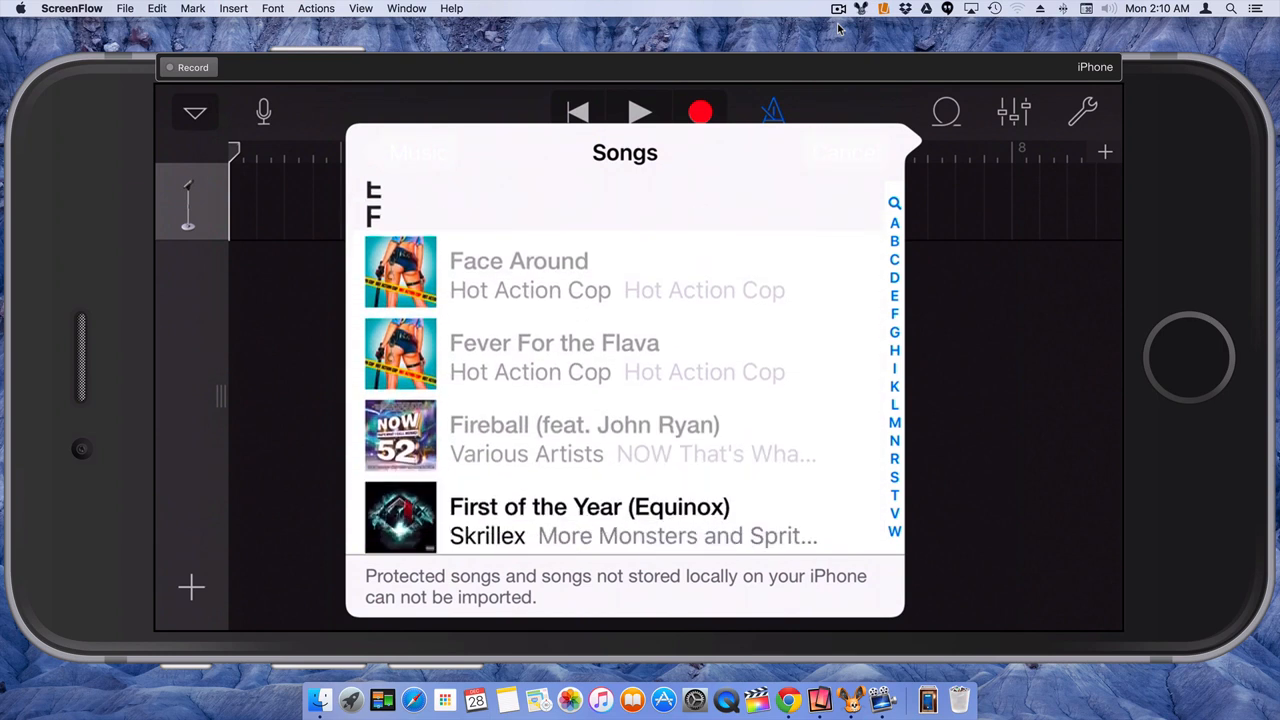
scroll("down", 3)
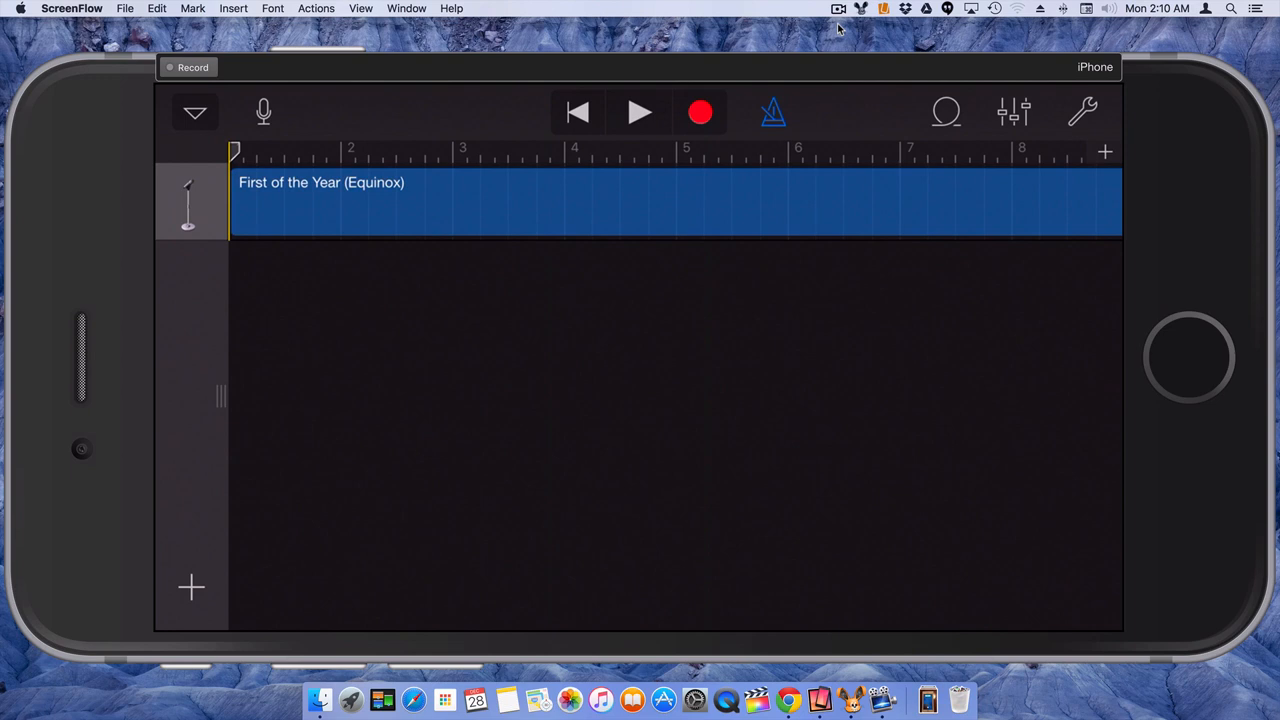
Show the Song Sections panel listing Section A at 8 bars for the imported region
left_click(670, 200)
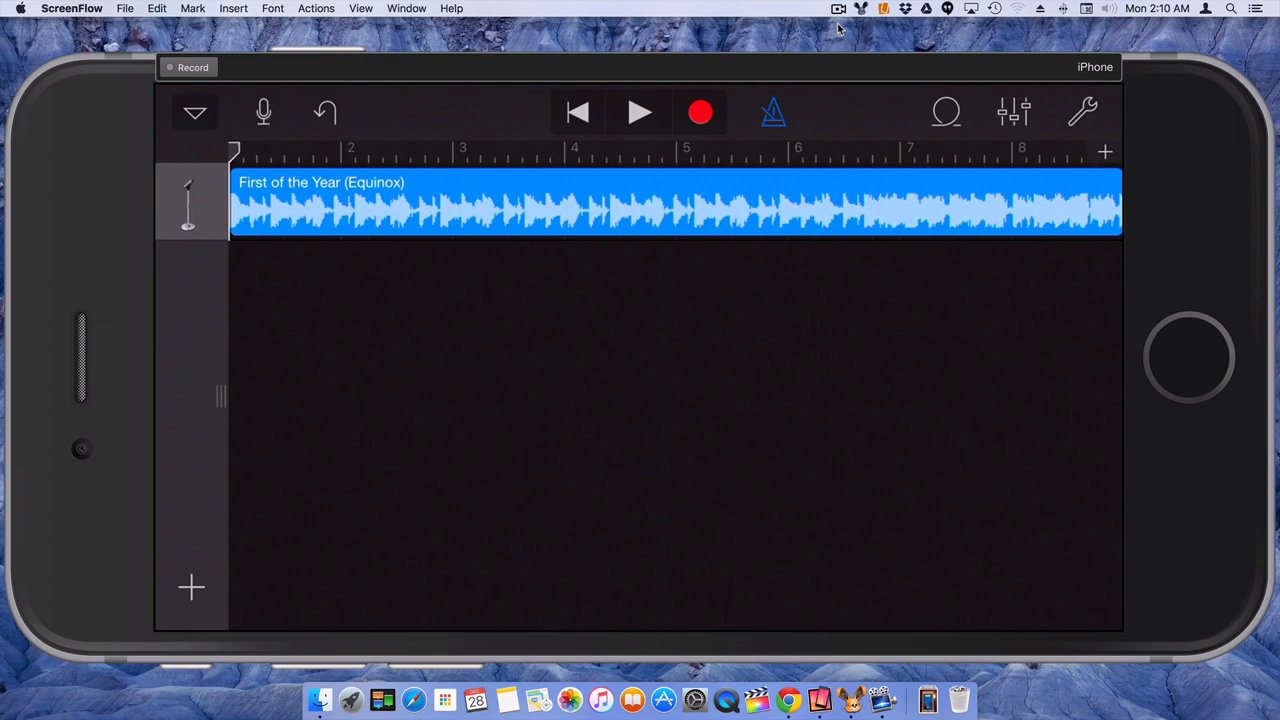
left_click(1104, 152)
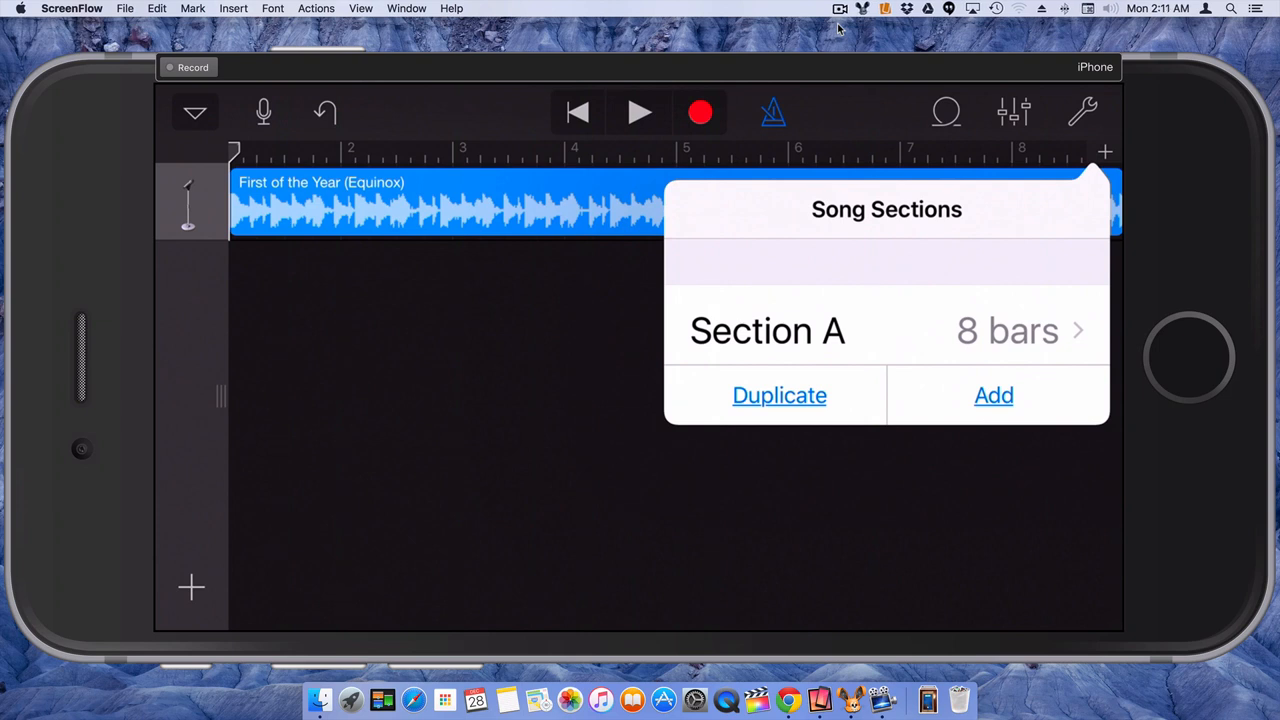
Toggle Section A's Automatic length, then select the region to show Cut/Copy/Delete
left_click(1000, 330)
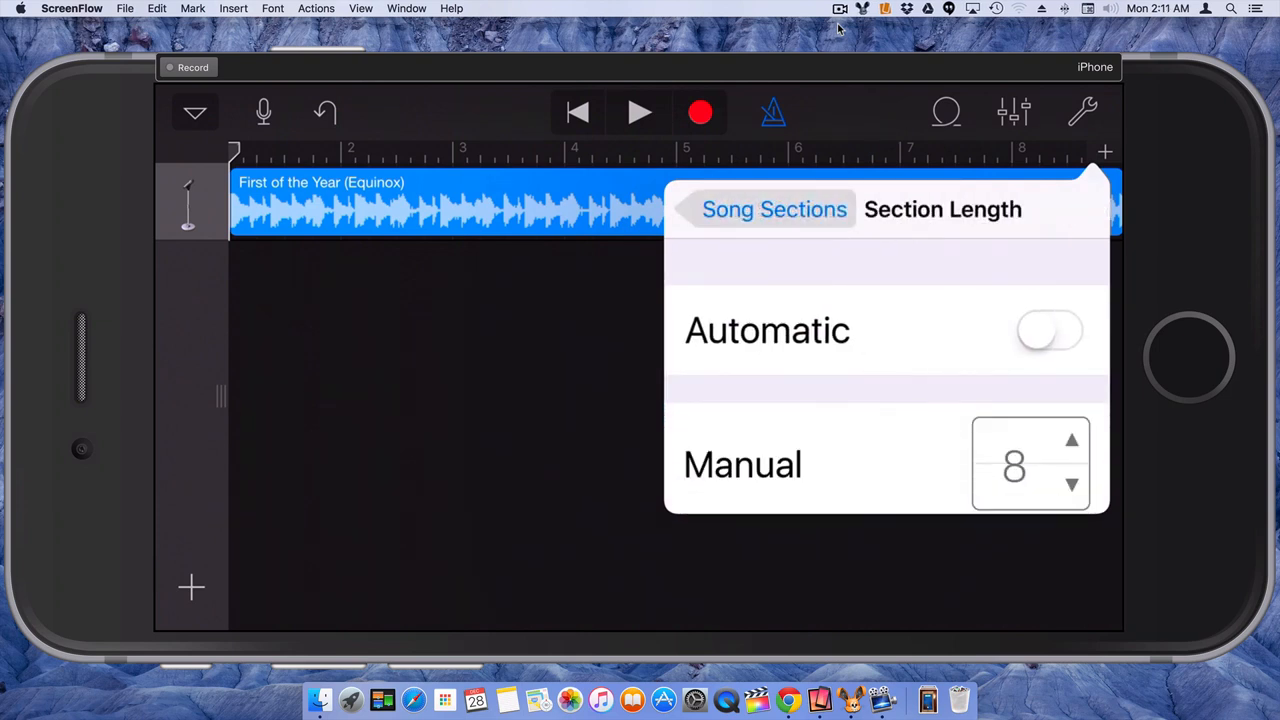
left_click(1048, 332)
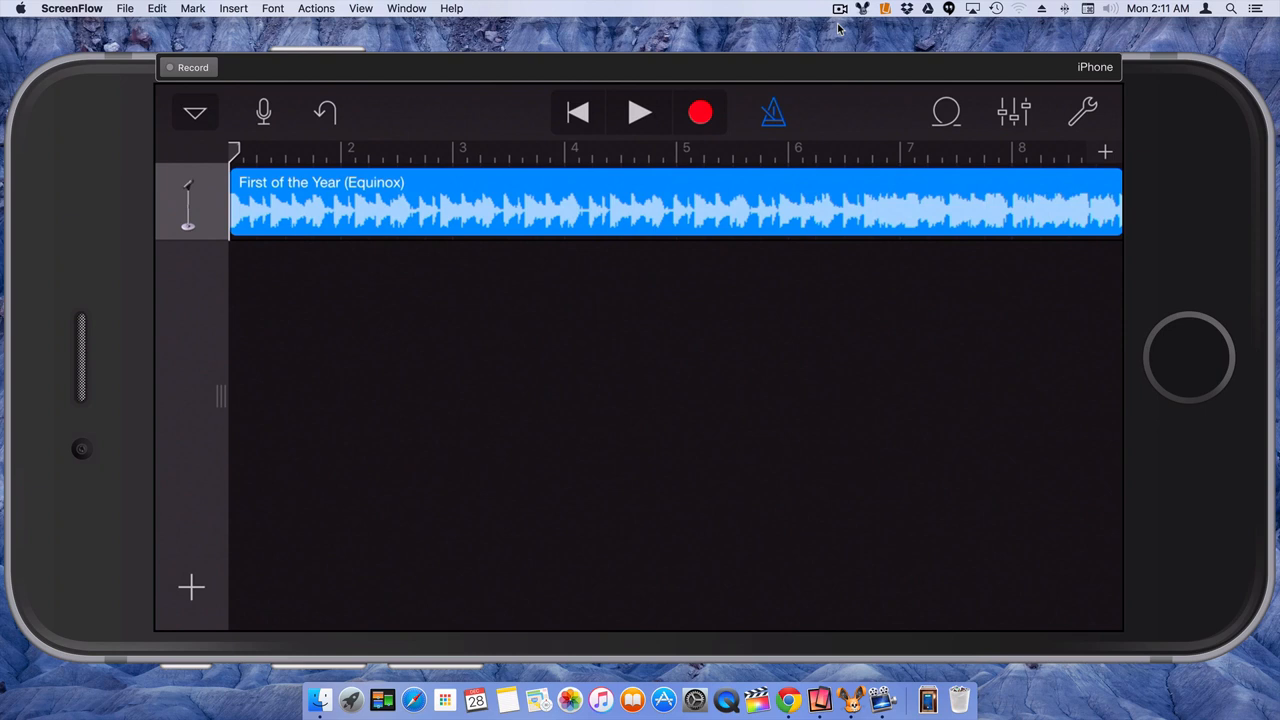
left_click(670, 204)
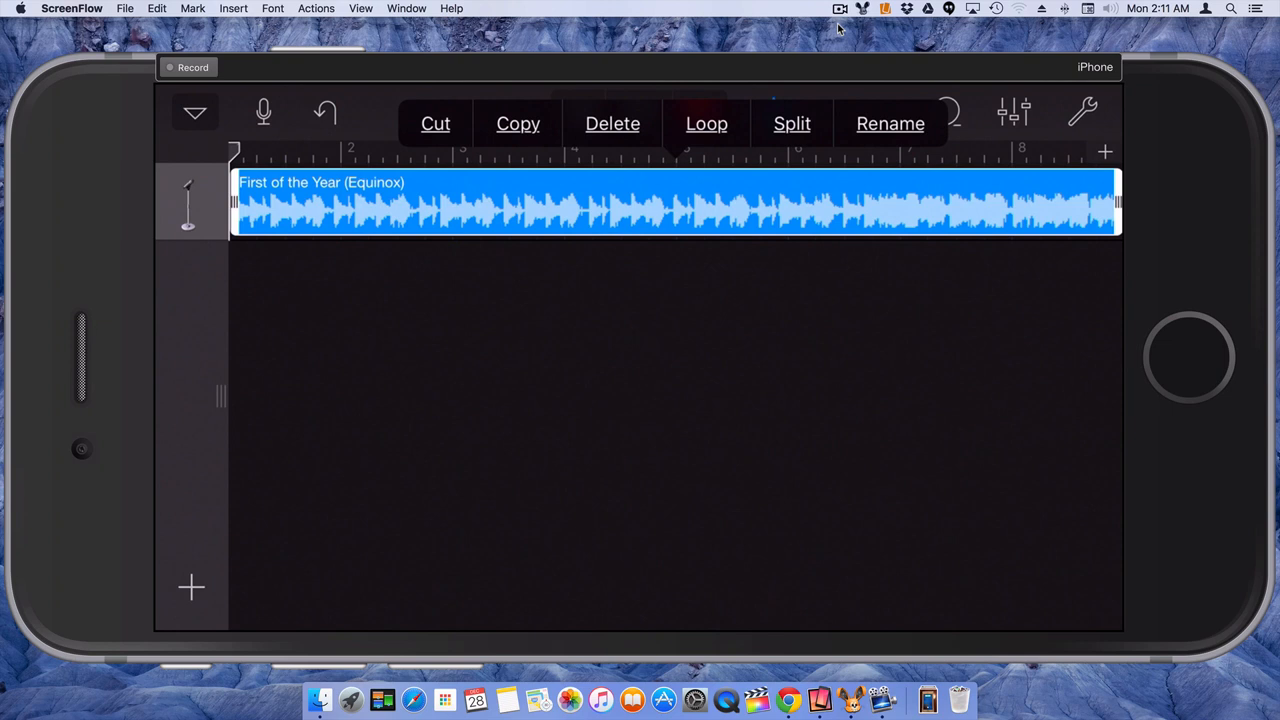
Delete the region and re-import First of the Year (Equinox) as region 2
left_click(612, 124)
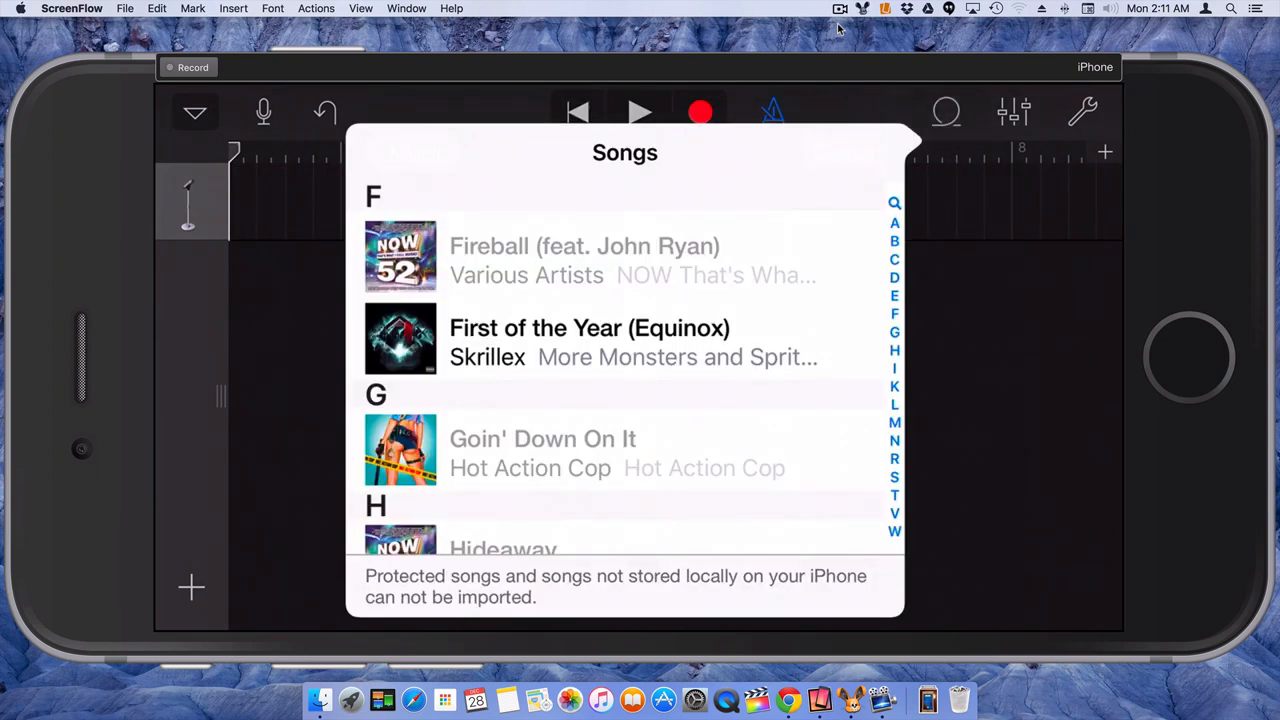
left_click(588, 342)
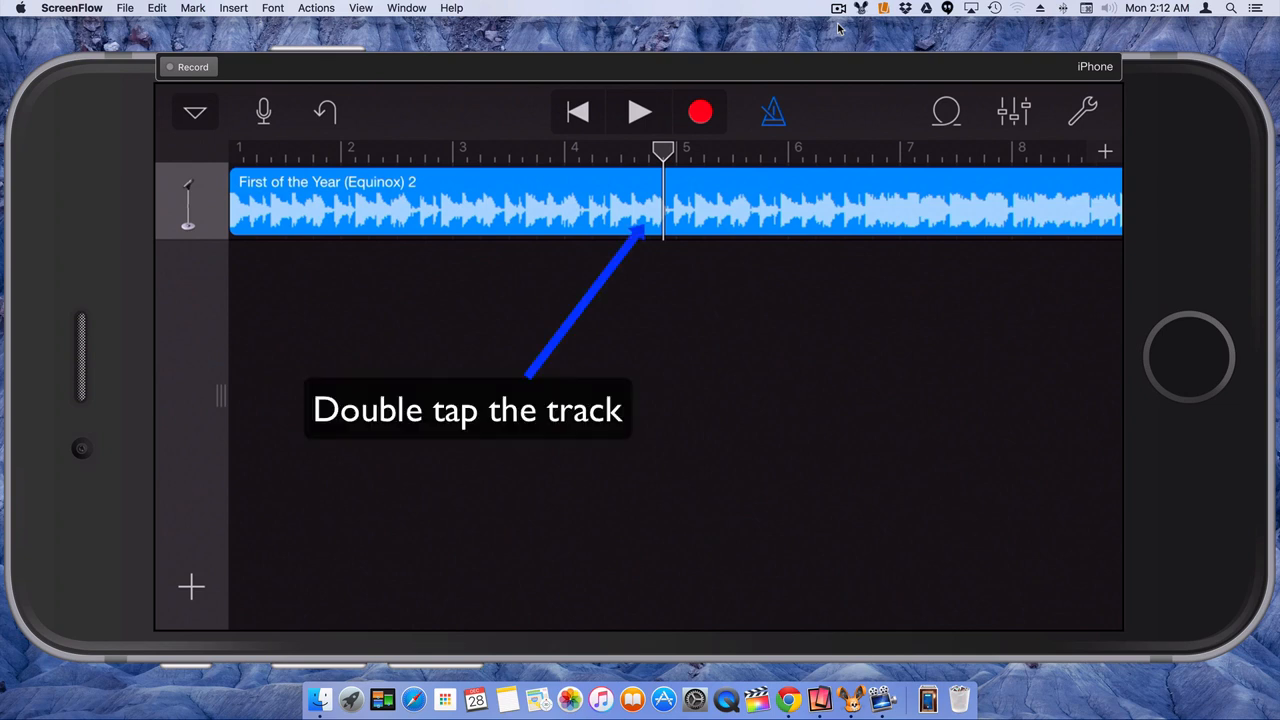
Split the region at the playhead into parts 2.1 and 2.2
double_click(440, 204)
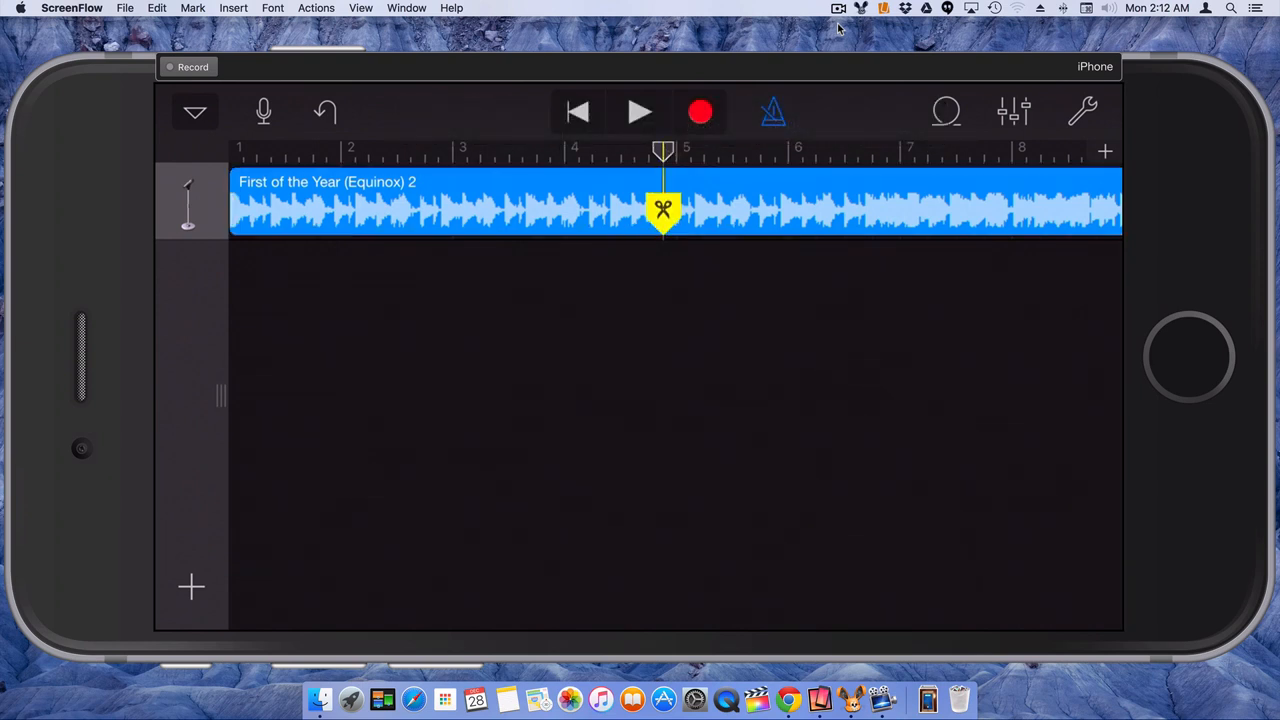
left_click(664, 210)
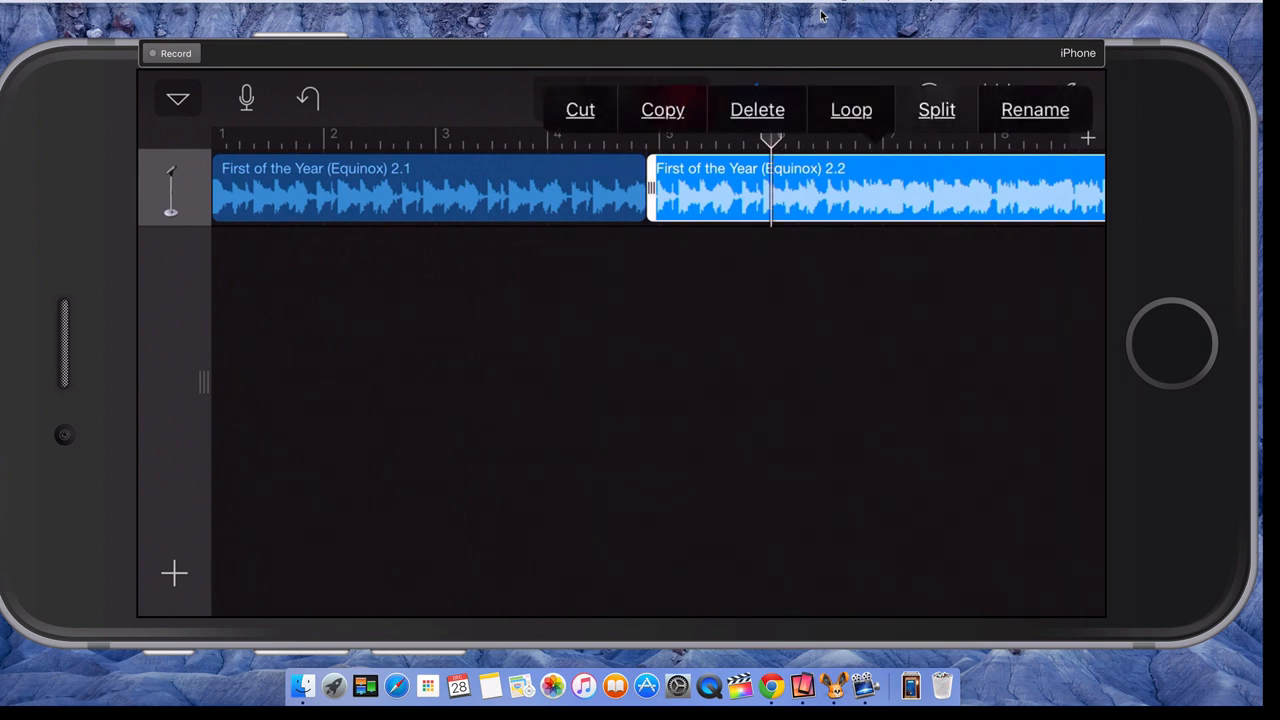
Split part 2.2 again and delete the short middle piece 2.3, leaving 2.1 and 2.4
left_click(936, 108)
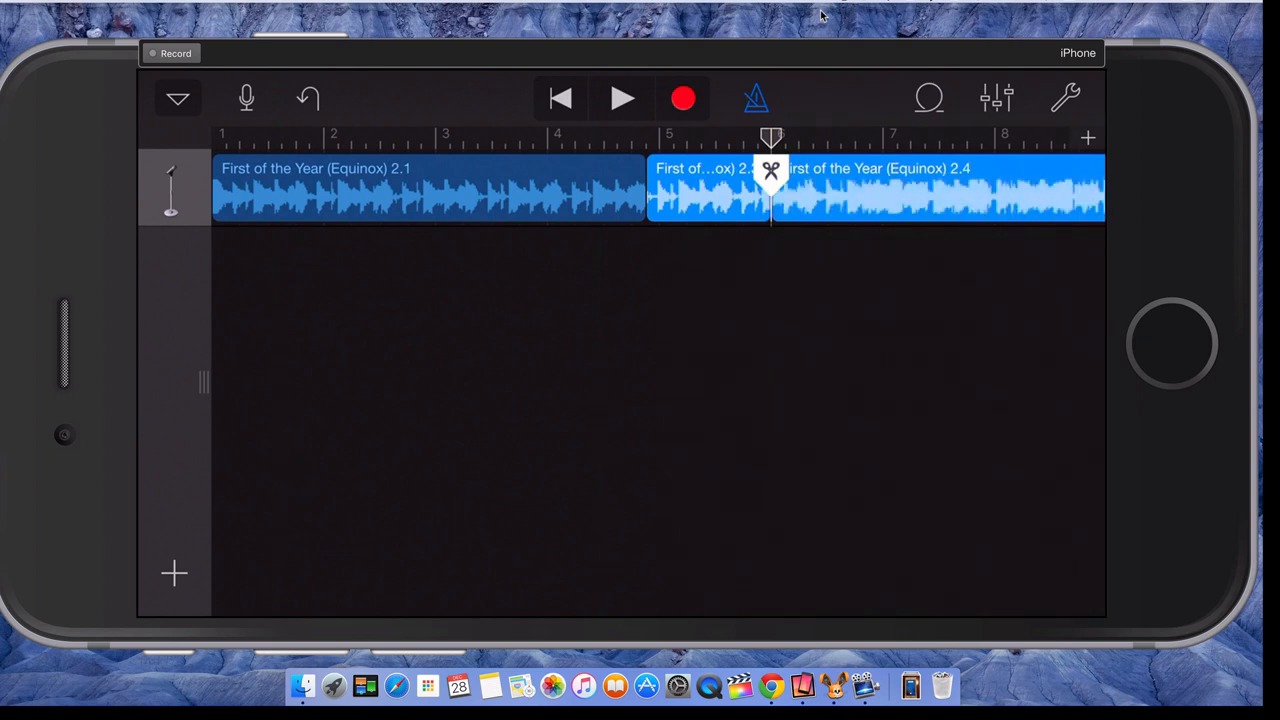
left_click(708, 190)
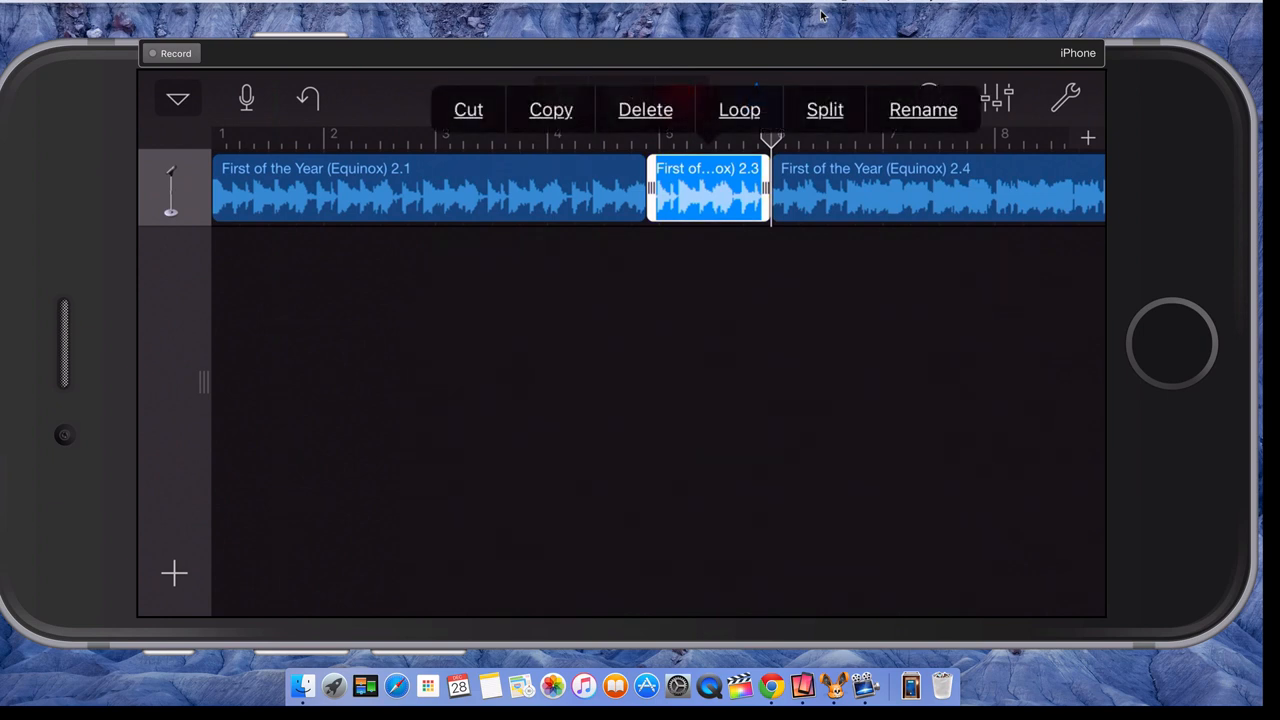
left_click(644, 108)
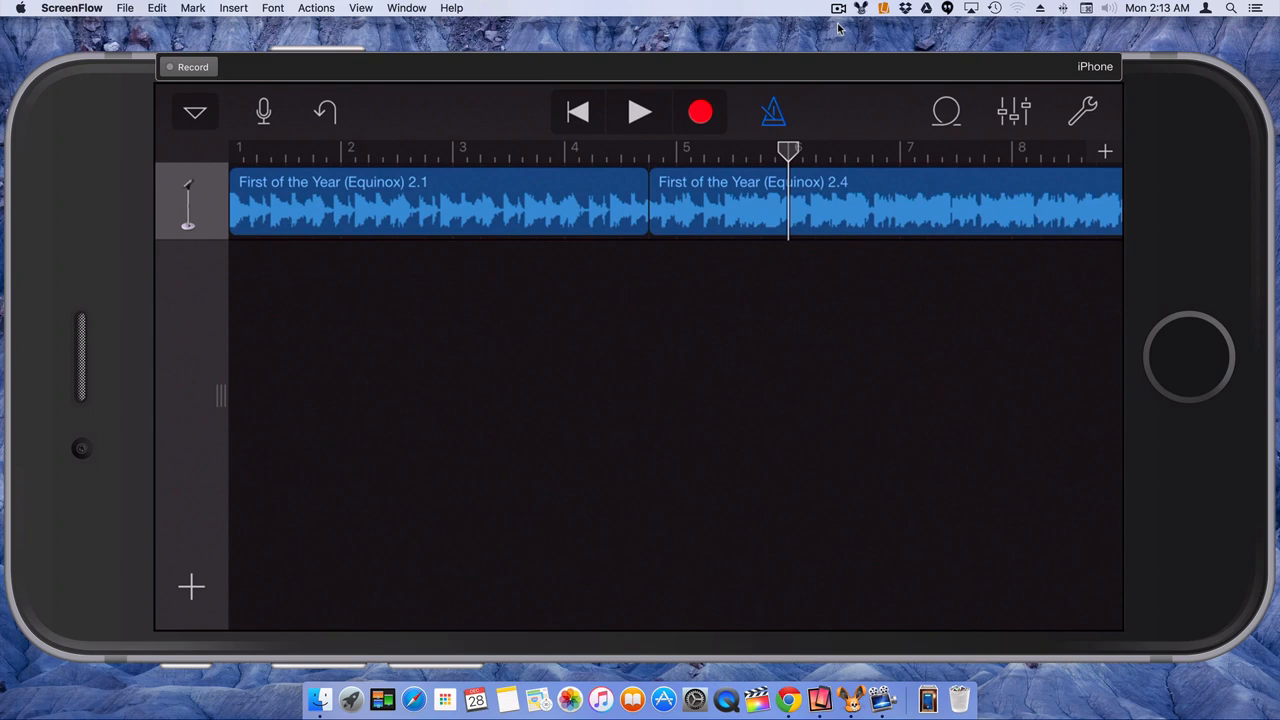
Delete opening part 2.1 so only region 2.4 remains at the song start
left_click(438, 204)
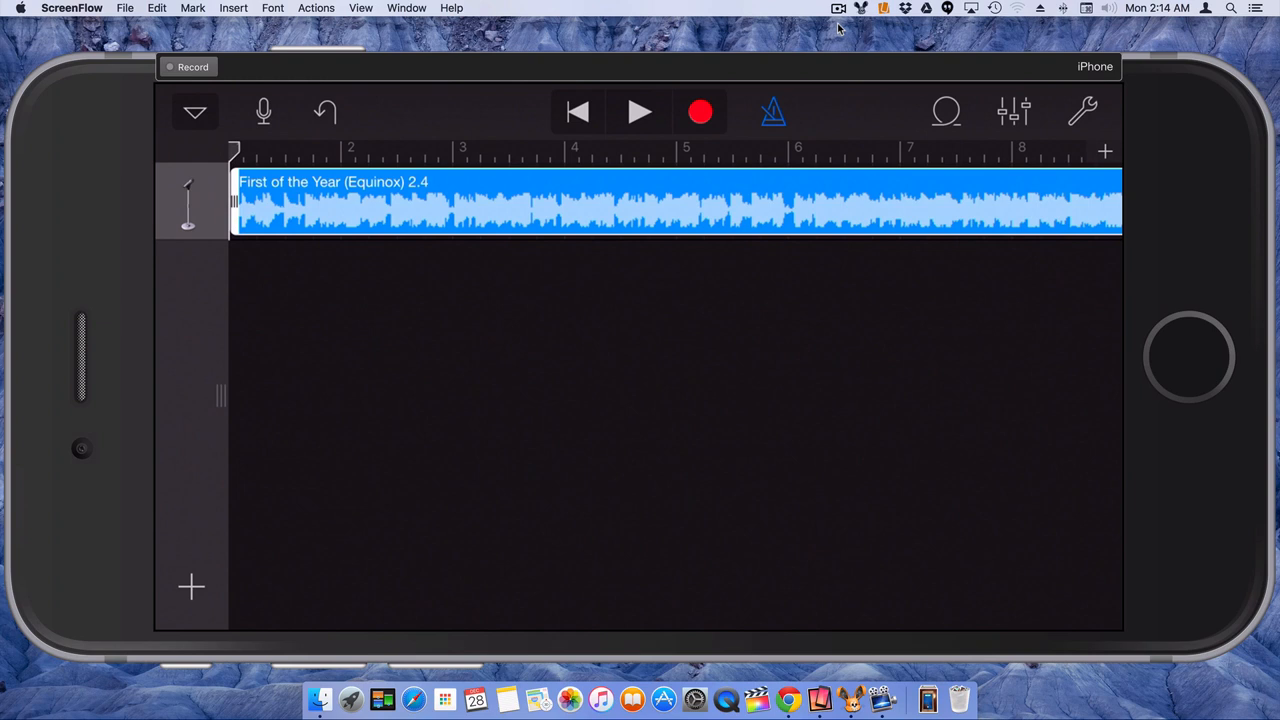
Select the My Song project in My Songs and bring up its Share options
left_click(196, 112)
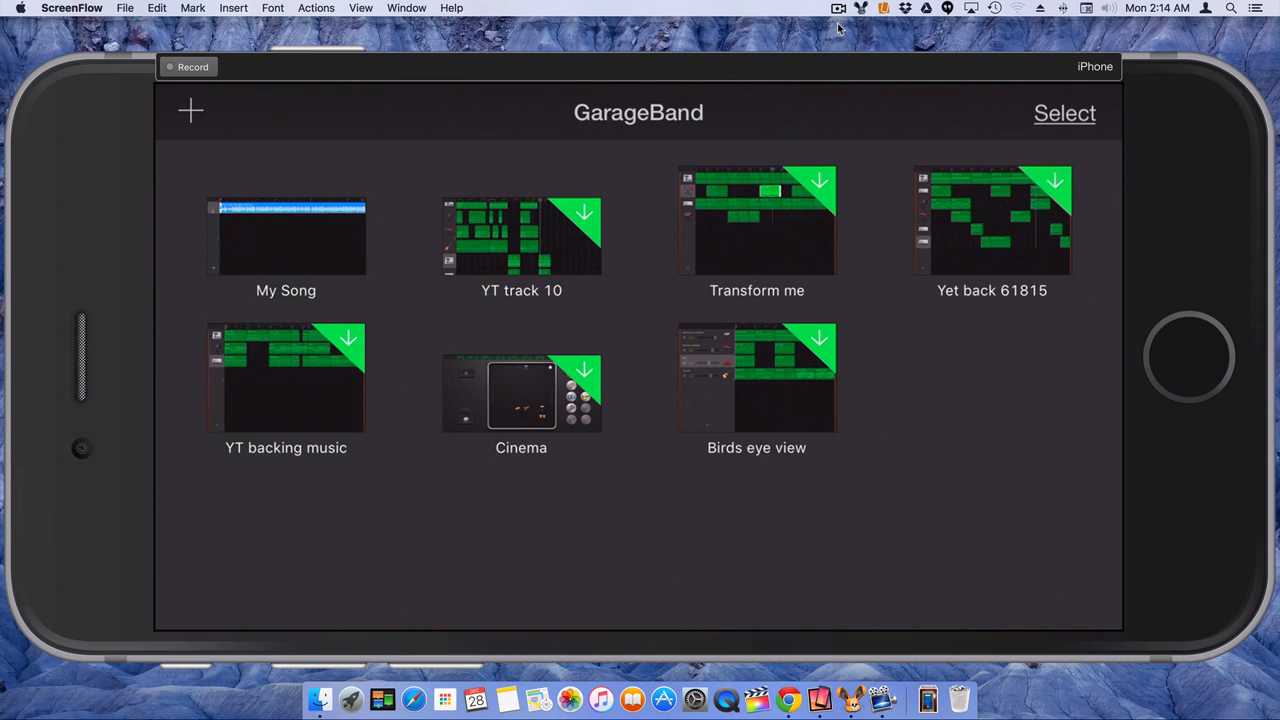
left_click(1064, 112)
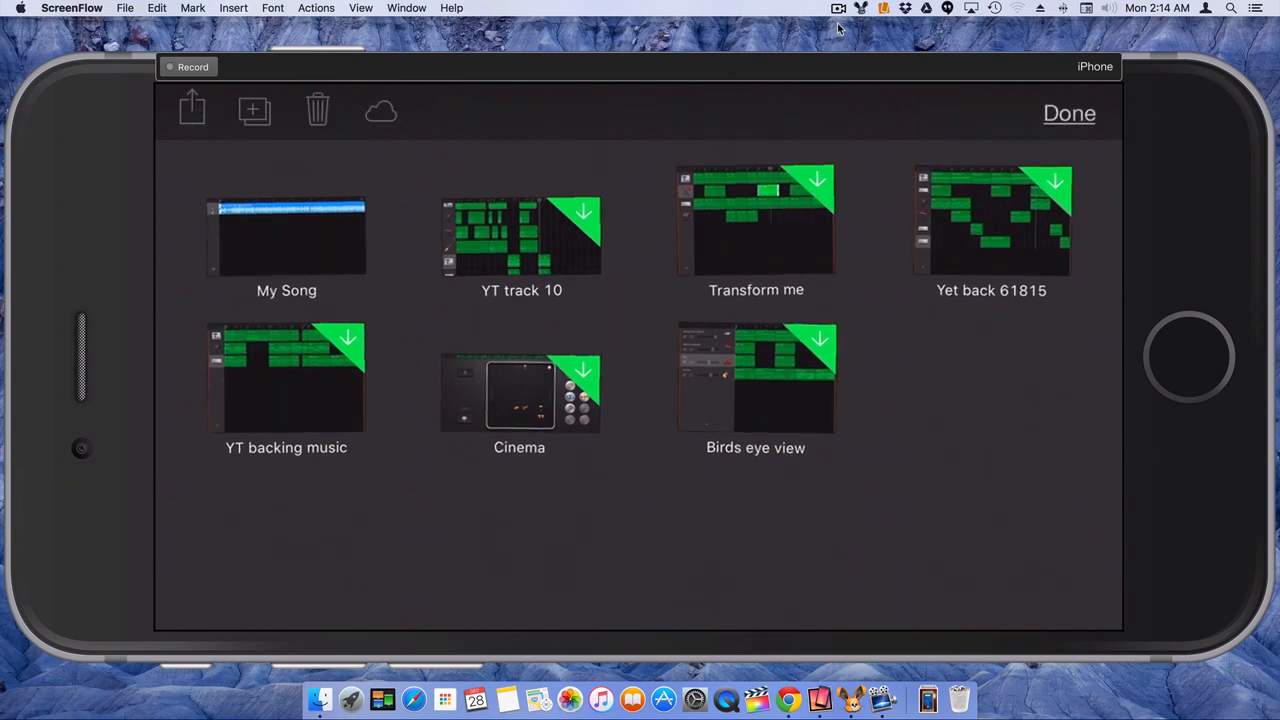
left_click(286, 236)
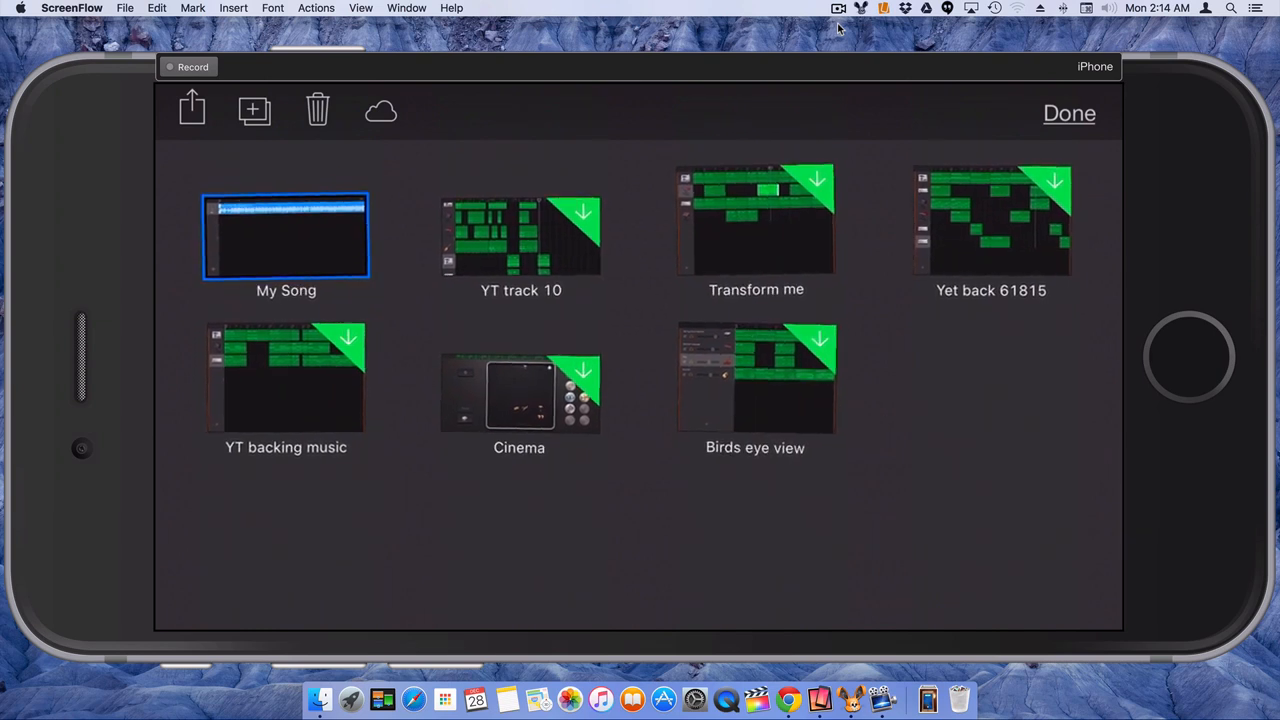
left_click(192, 108)
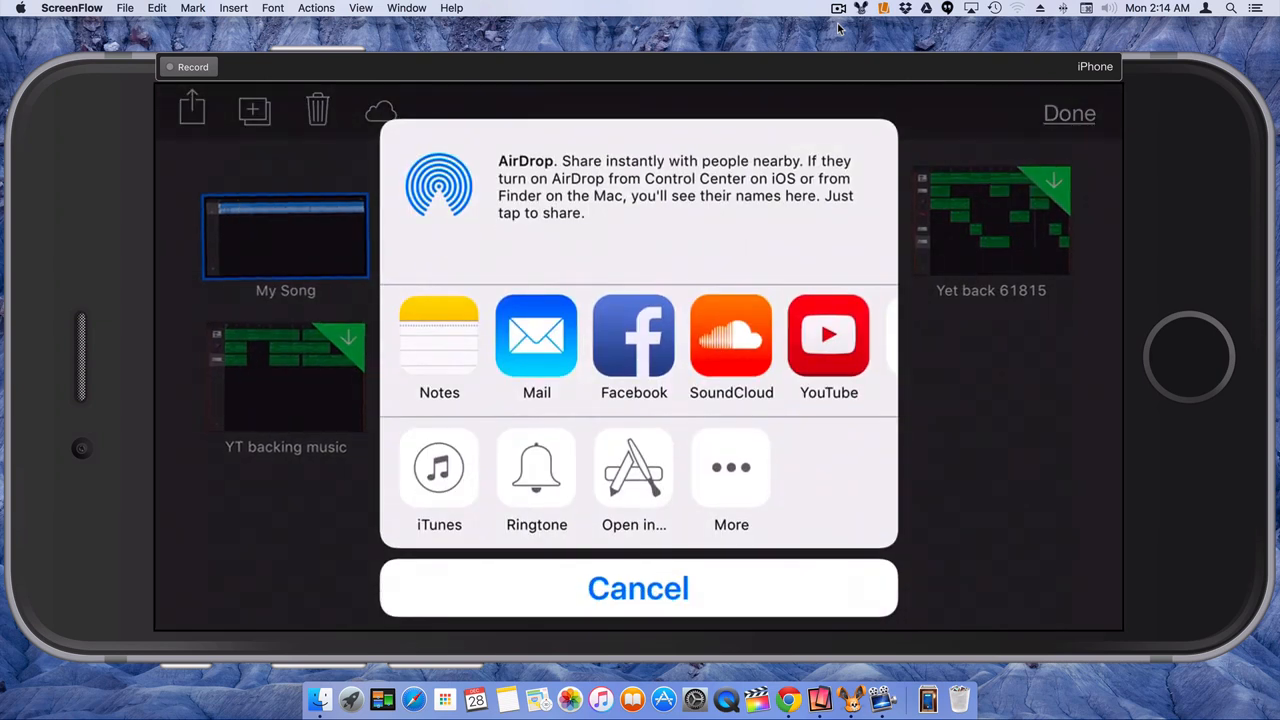
Choose Ringtone in the share sheet to export My Song as a ringtone
left_click(638, 588)
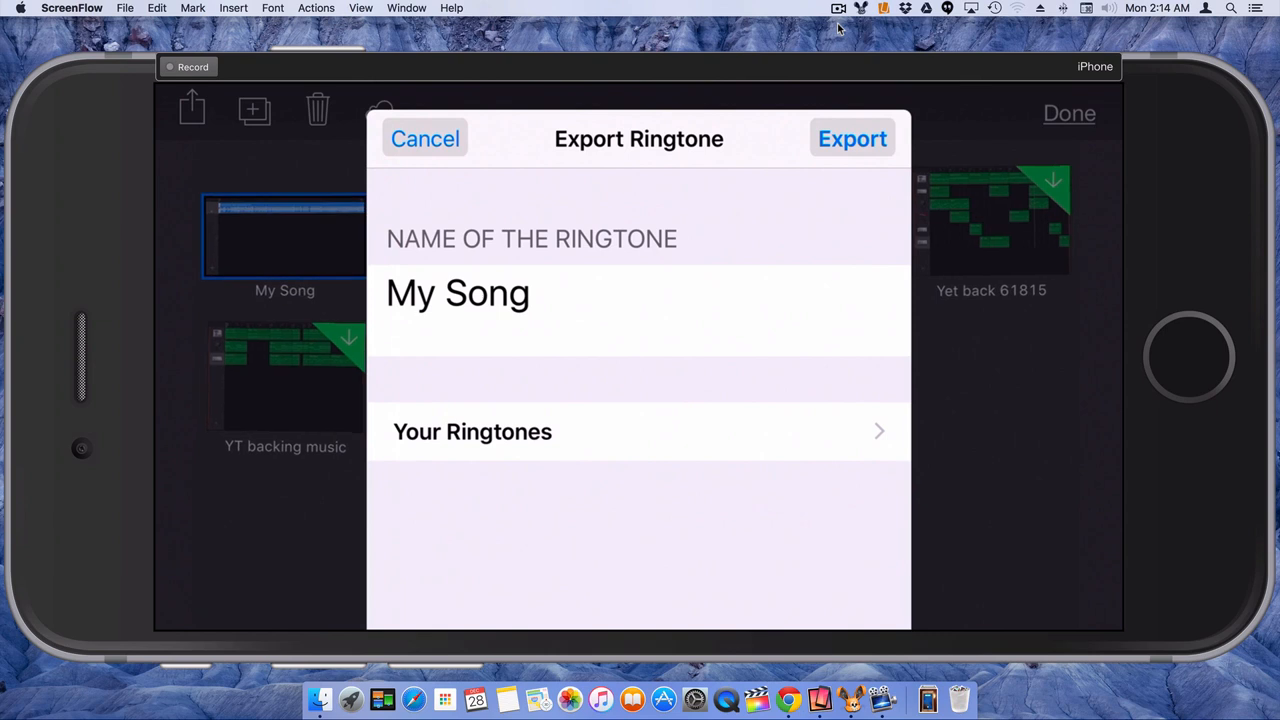
Rename the ringtone to 'Test' and export it
left_click(456, 292)
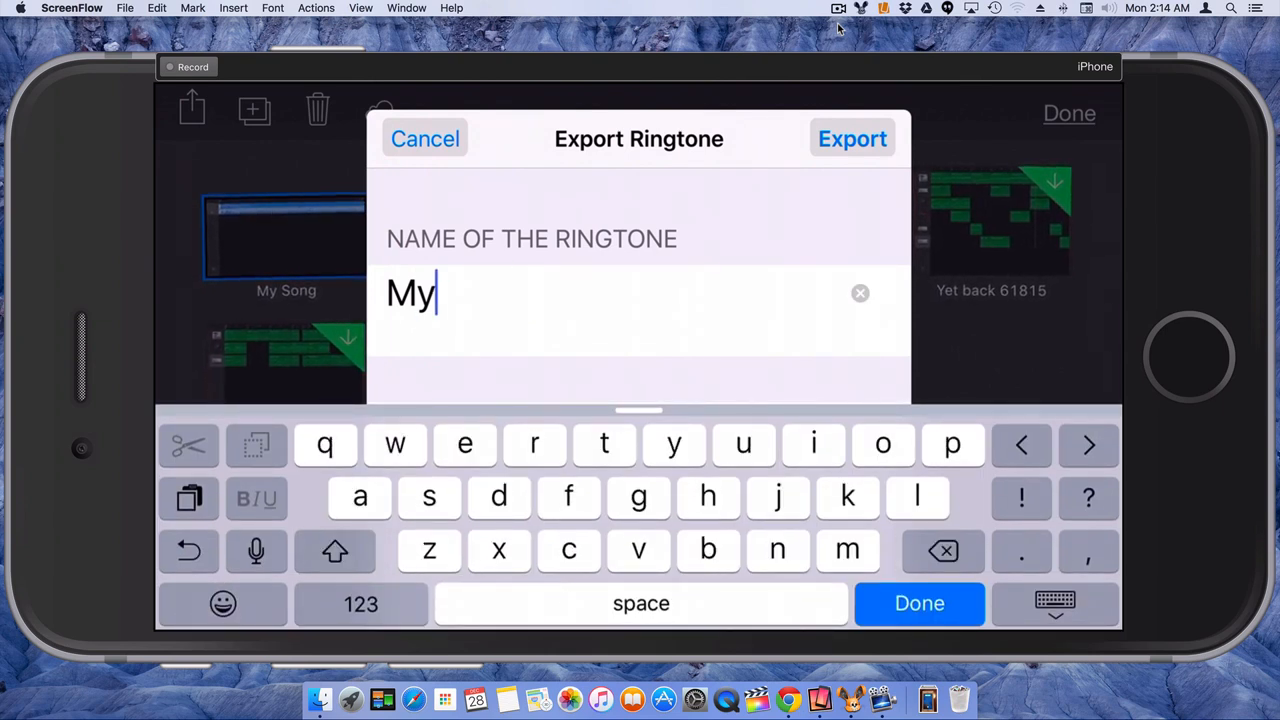
type("Test")
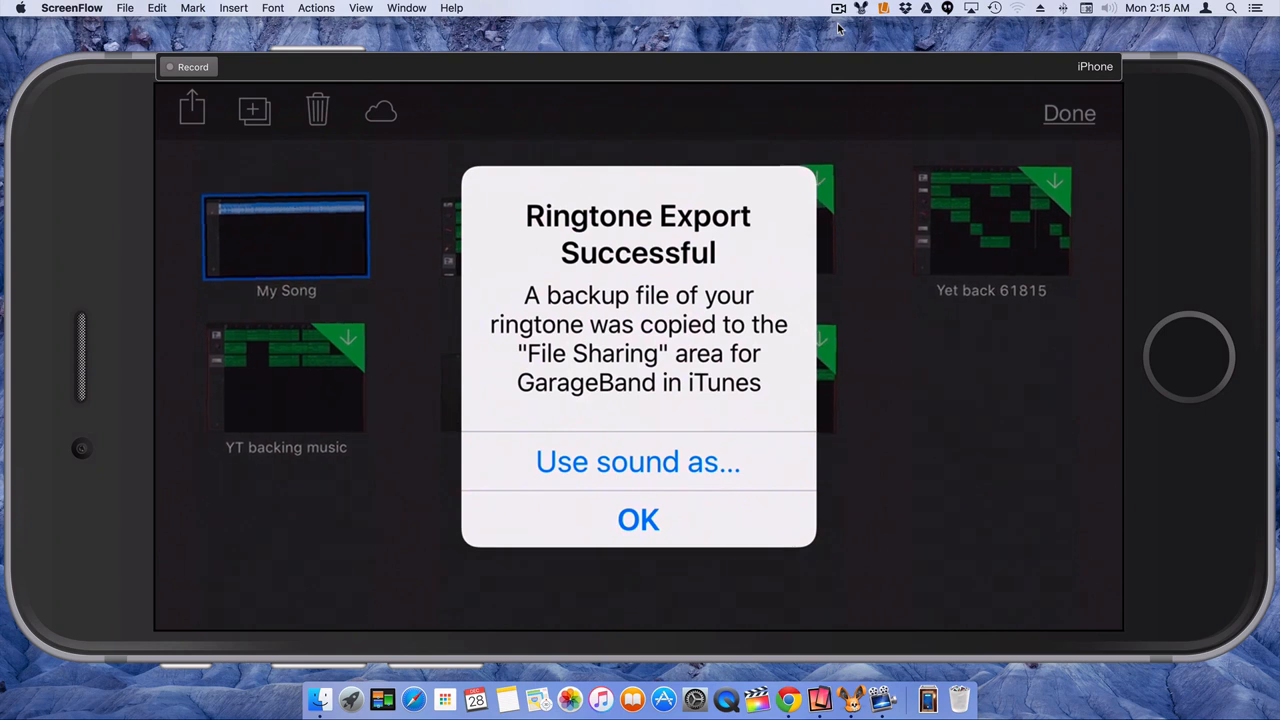
Use the Test ringtone as the Standard Ringtone and finish in the My Songs browser
left_click(638, 520)
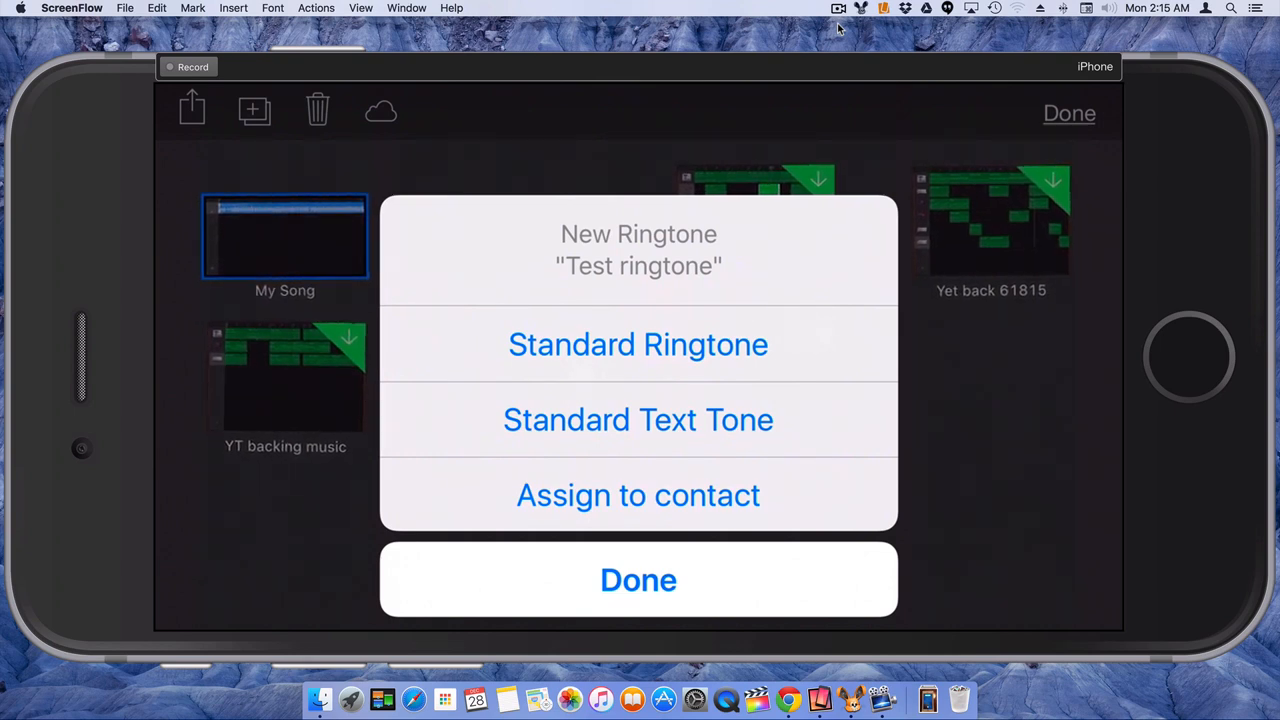
left_click(638, 580)
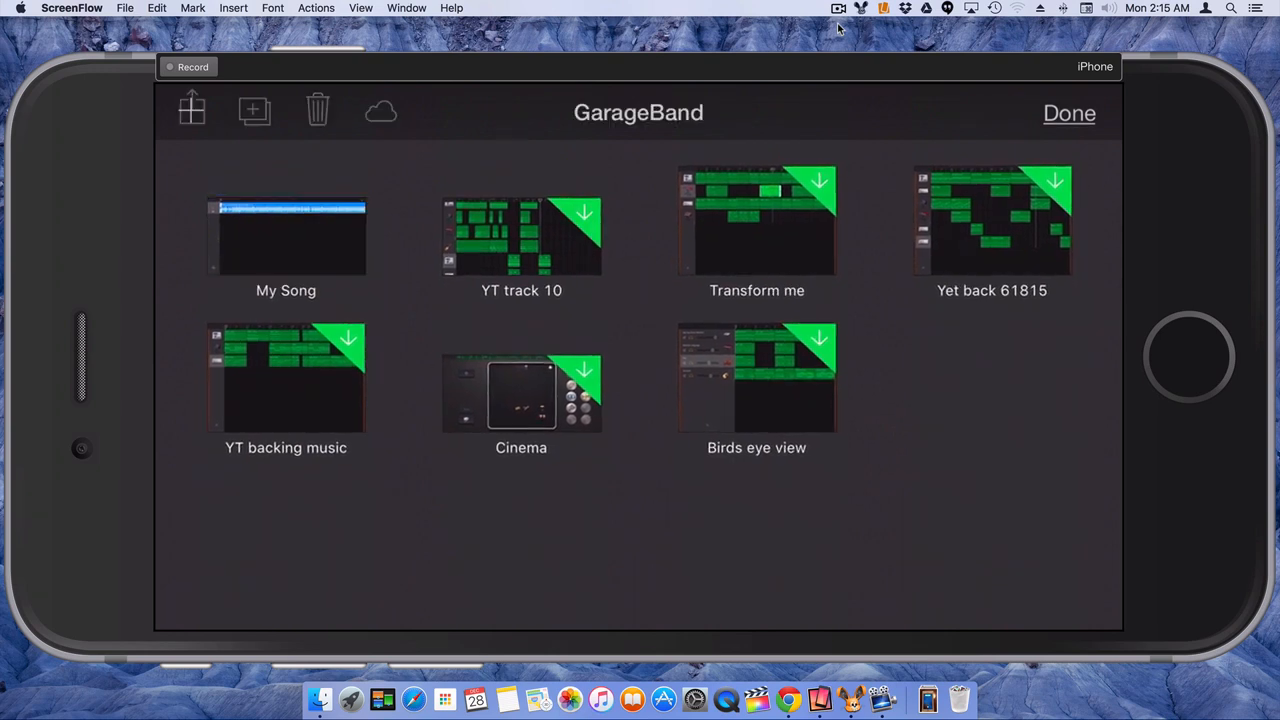
left_click(1068, 112)
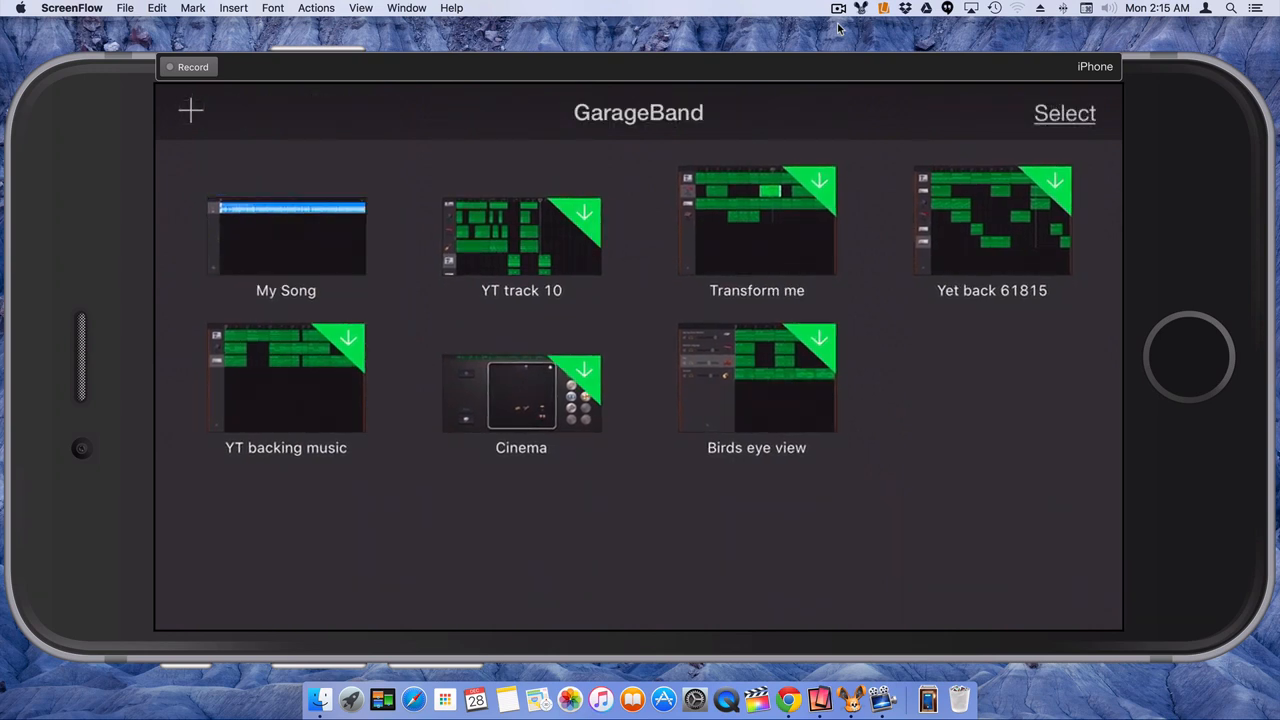